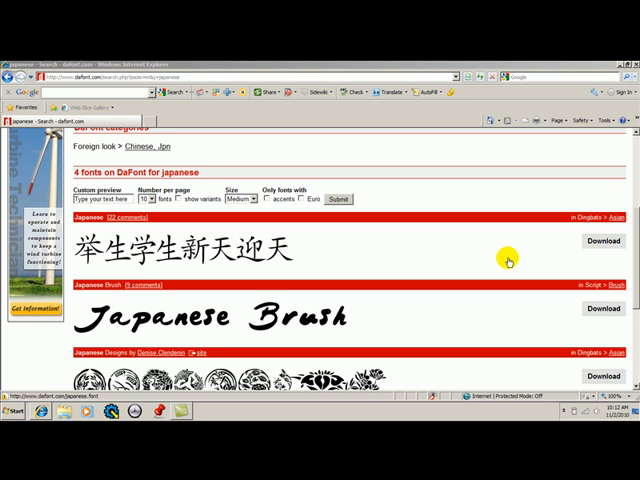
mouse_move(400, 256)
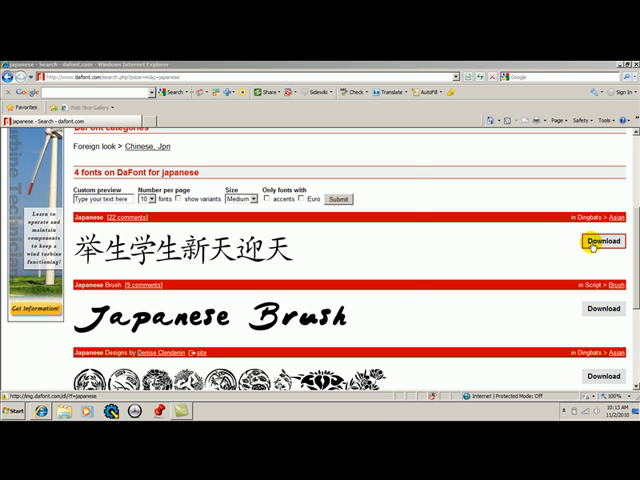
Start downloading the first Japanese font listed on the DaFont page
click(600, 240)
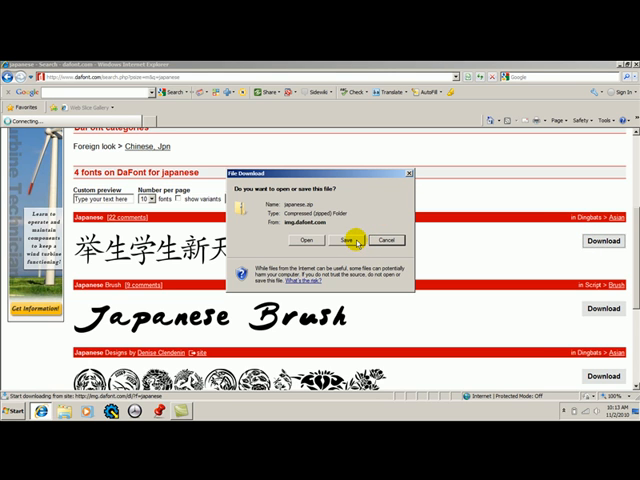
Save the font's zip file into Downloads and dismiss the download-complete notice
click(346, 240)
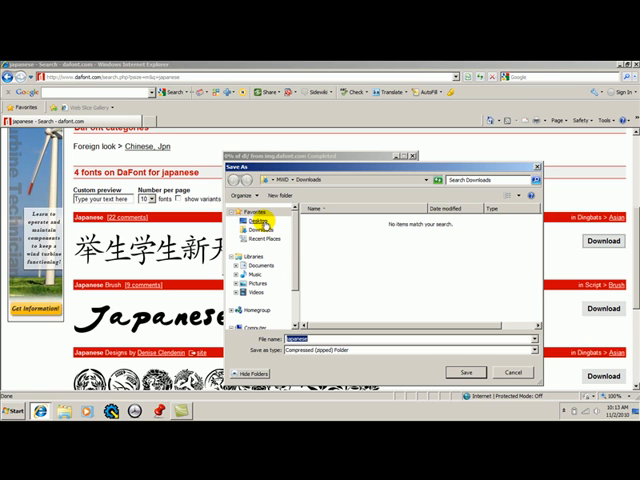
click(264, 228)
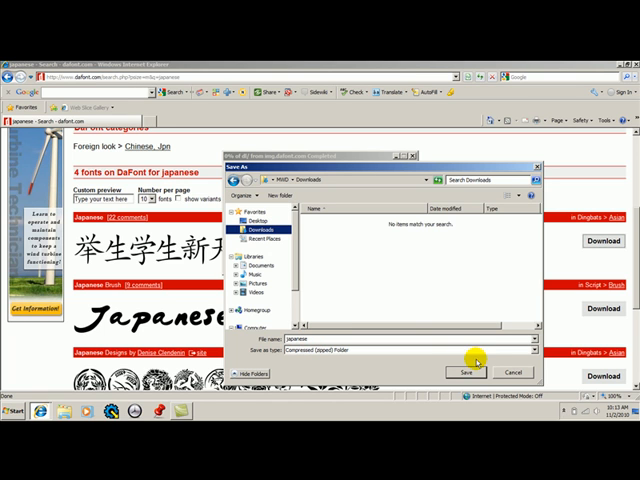
click(464, 372)
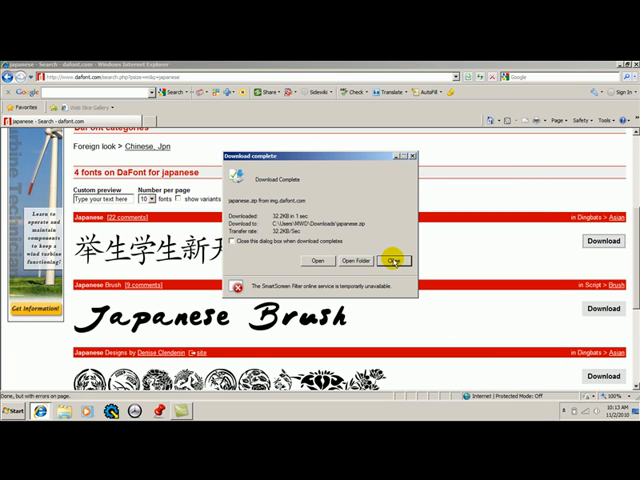
click(394, 260)
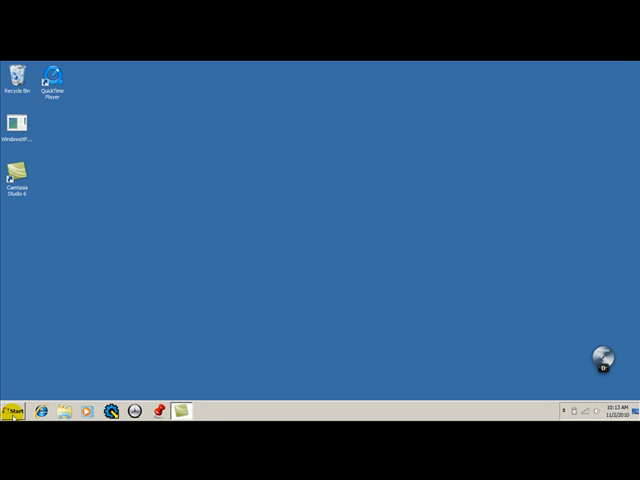
Navigate via Start > Computer to Downloads and bring up the context menu for japanese.zip
click(14, 410)
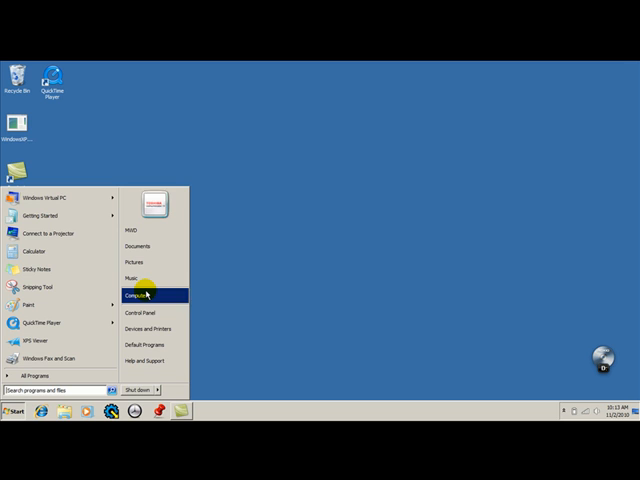
click(136, 294)
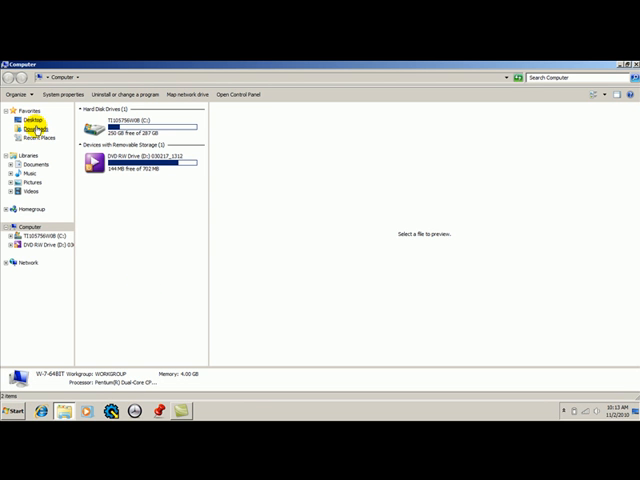
click(36, 124)
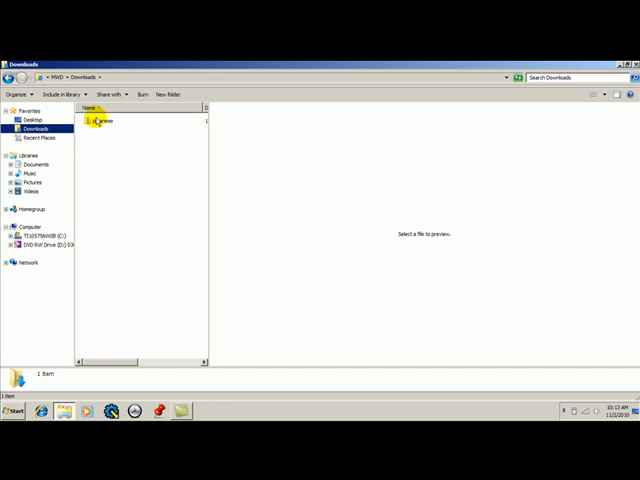
click(104, 120)
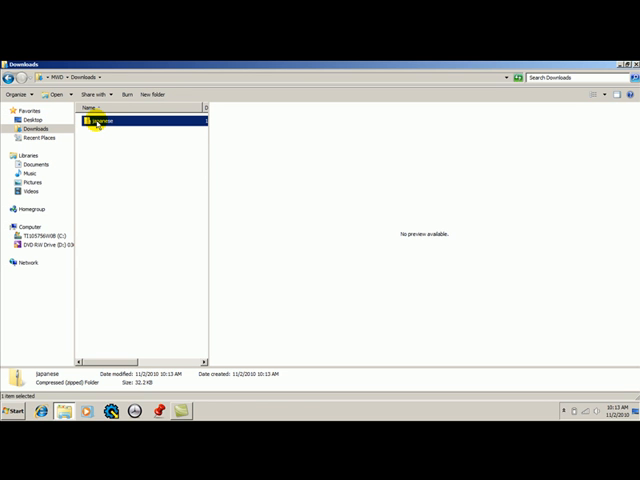
right_click(96, 120)
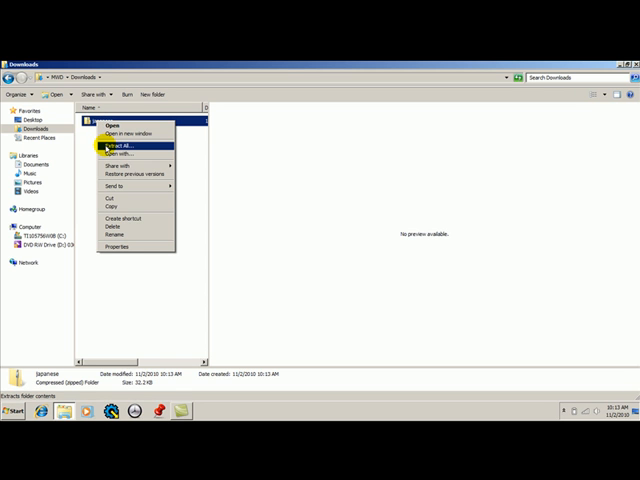
Extract All from japanese.zip into the default destination folder in Downloads
click(116, 144)
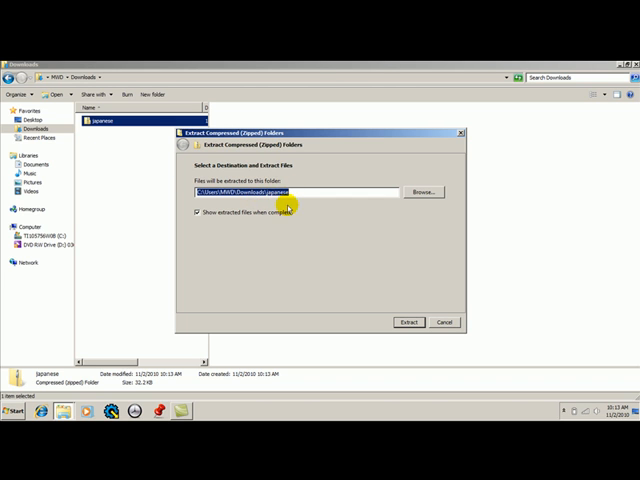
mouse_move(344, 268)
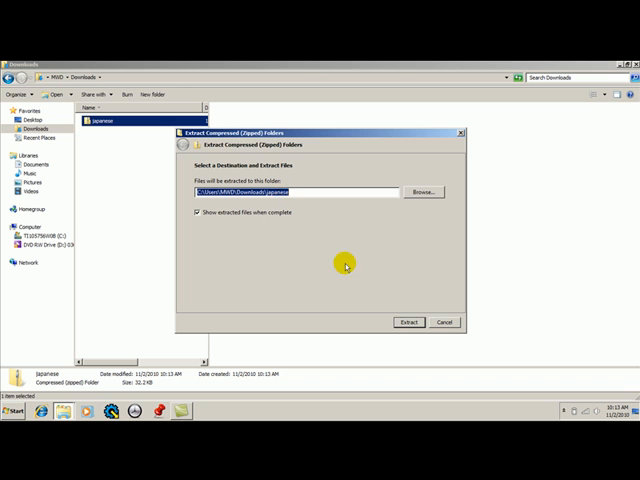
mouse_move(210, 212)
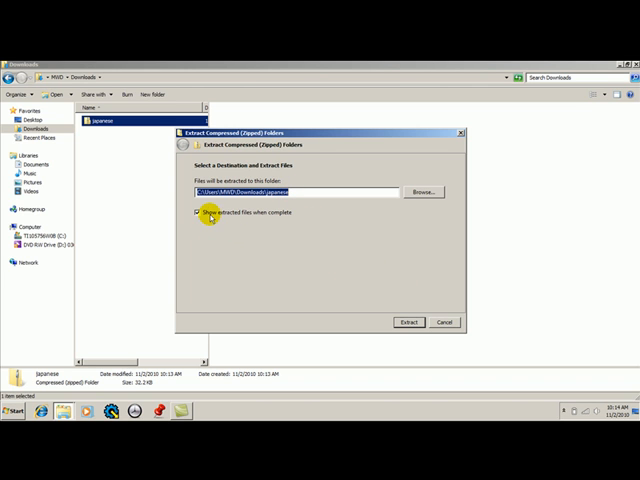
mouse_move(276, 216)
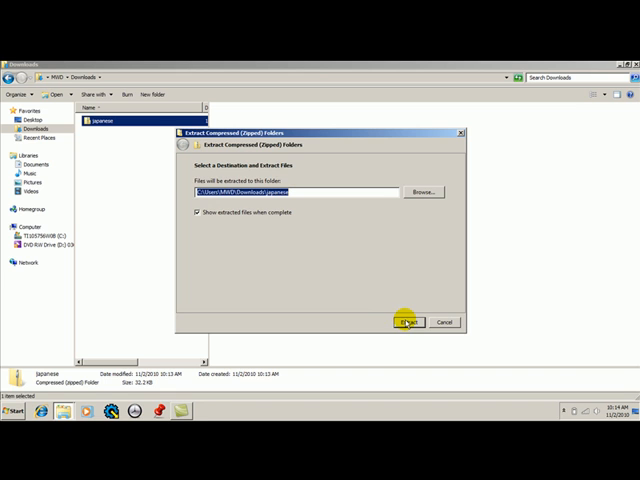
click(408, 322)
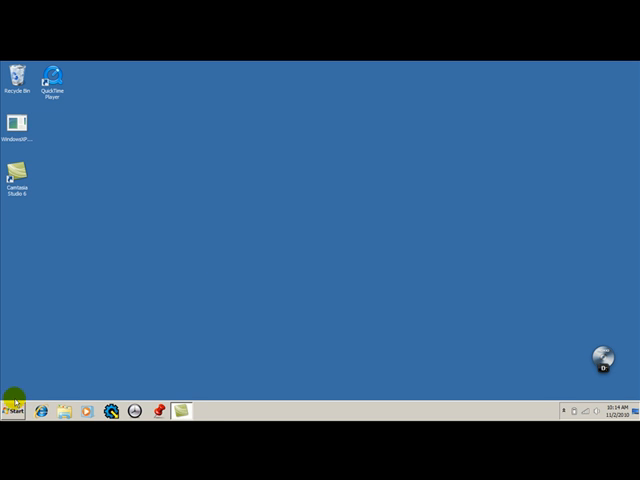
Return to Downloads, enter the extracted japanese folder and preview its font file in Font Viewer
click(12, 412)
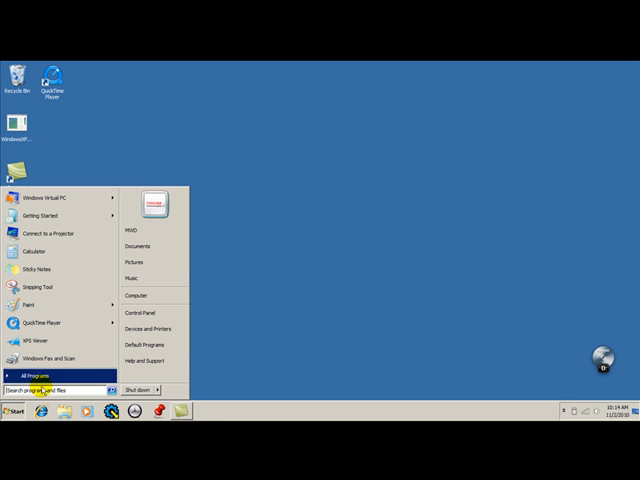
mouse_move(140, 296)
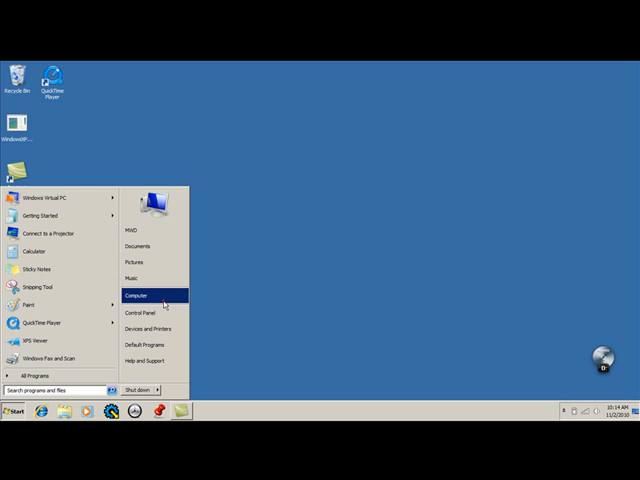
click(138, 296)
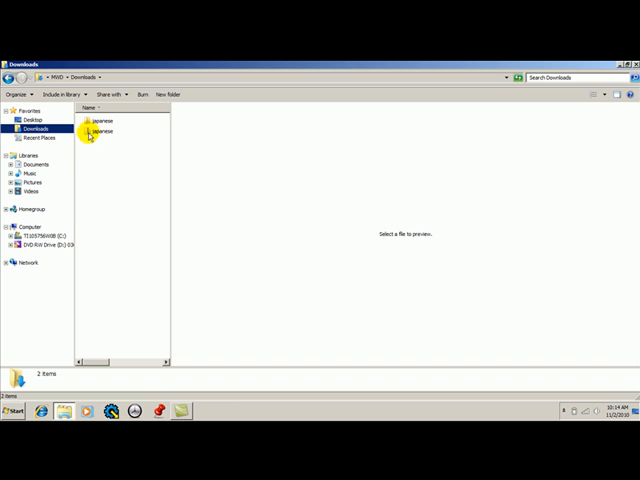
mouse_move(90, 122)
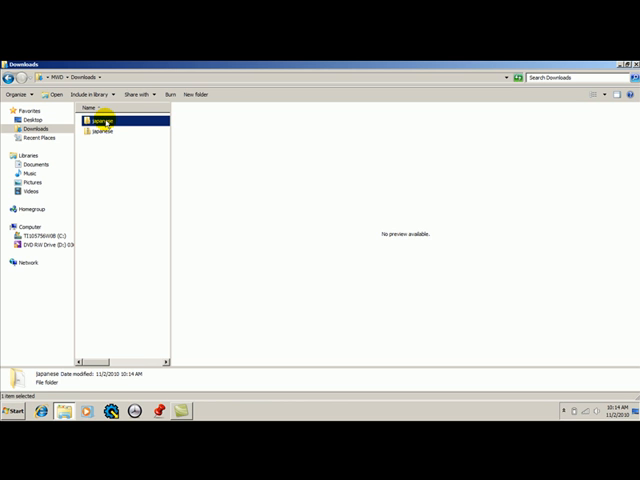
double_click(104, 120)
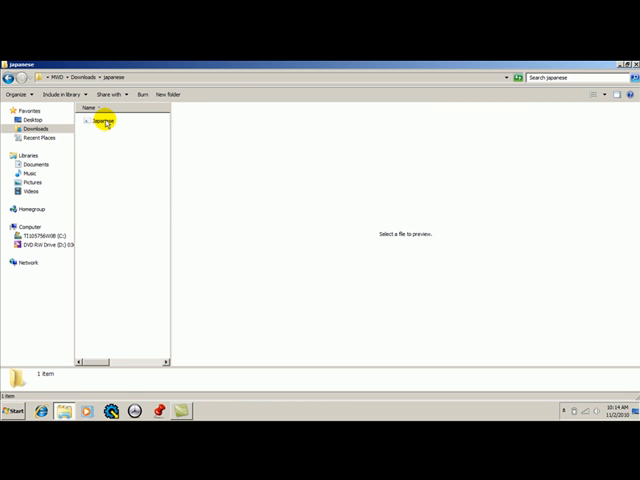
click(104, 128)
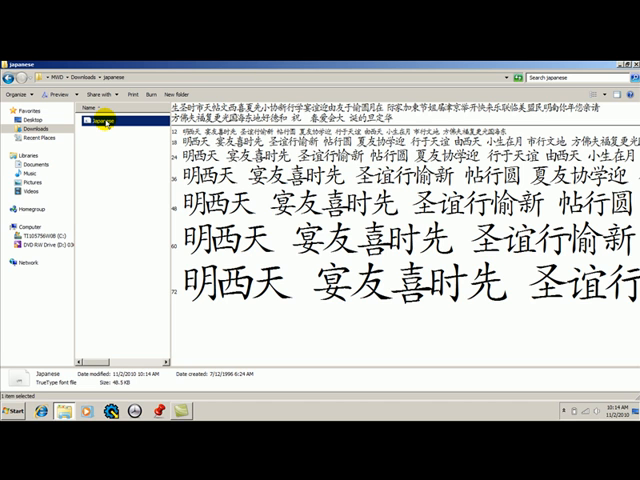
right_click(100, 122)
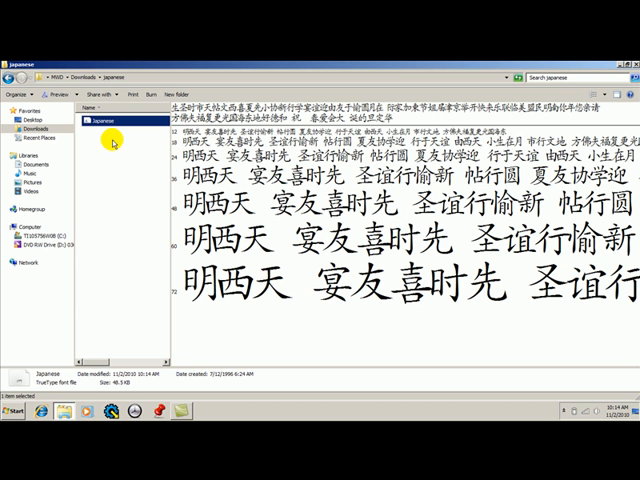
mouse_move(110, 132)
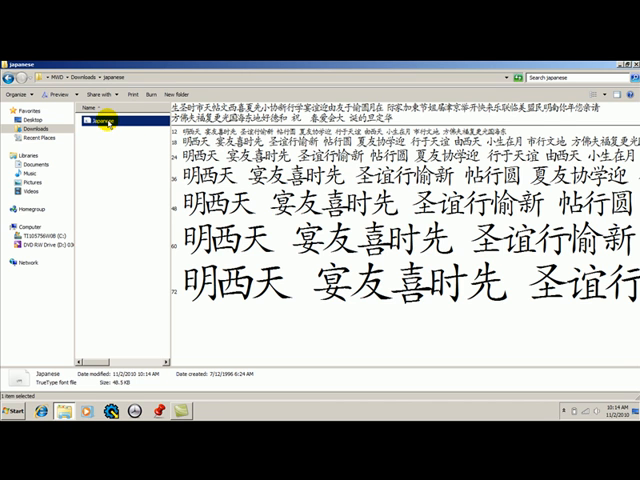
double_click(96, 120)
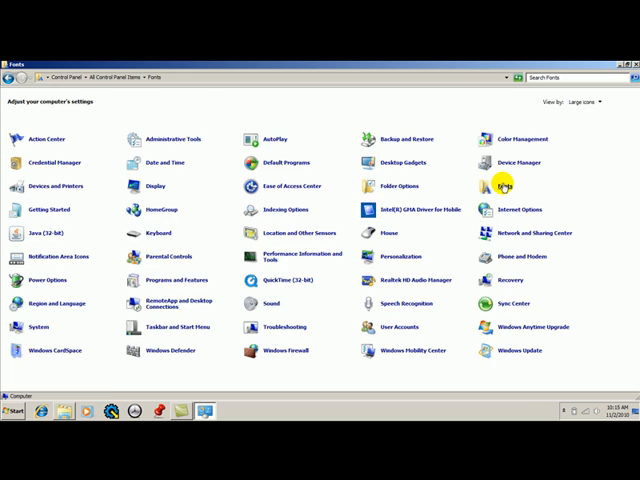
Enter the Fonts folder from Control Panel's All Items view
double_click(502, 184)
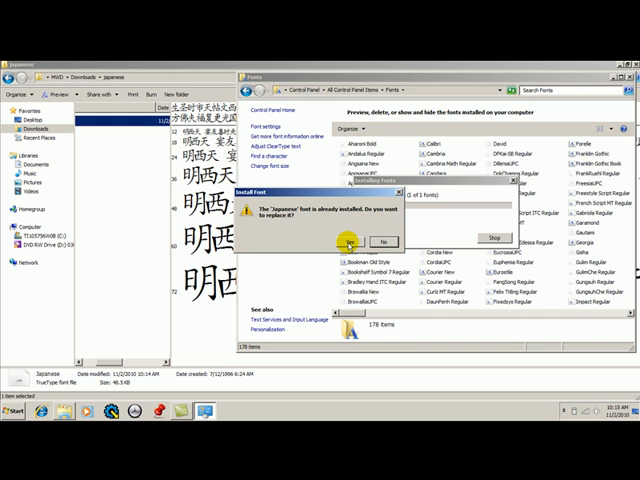
Confirm Yes to replace the already-installed copy of the Japanese font
click(344, 240)
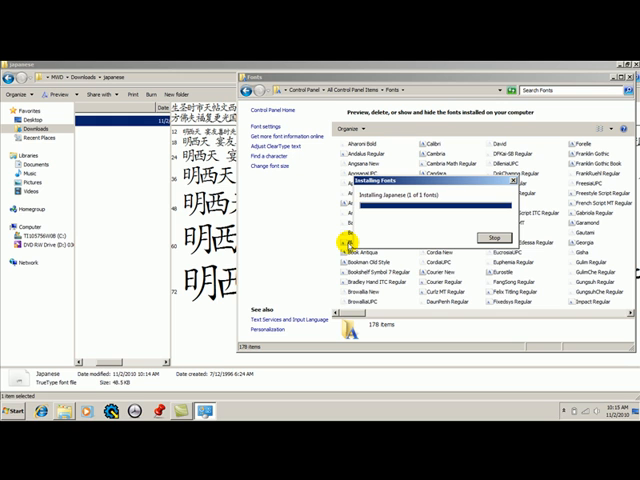